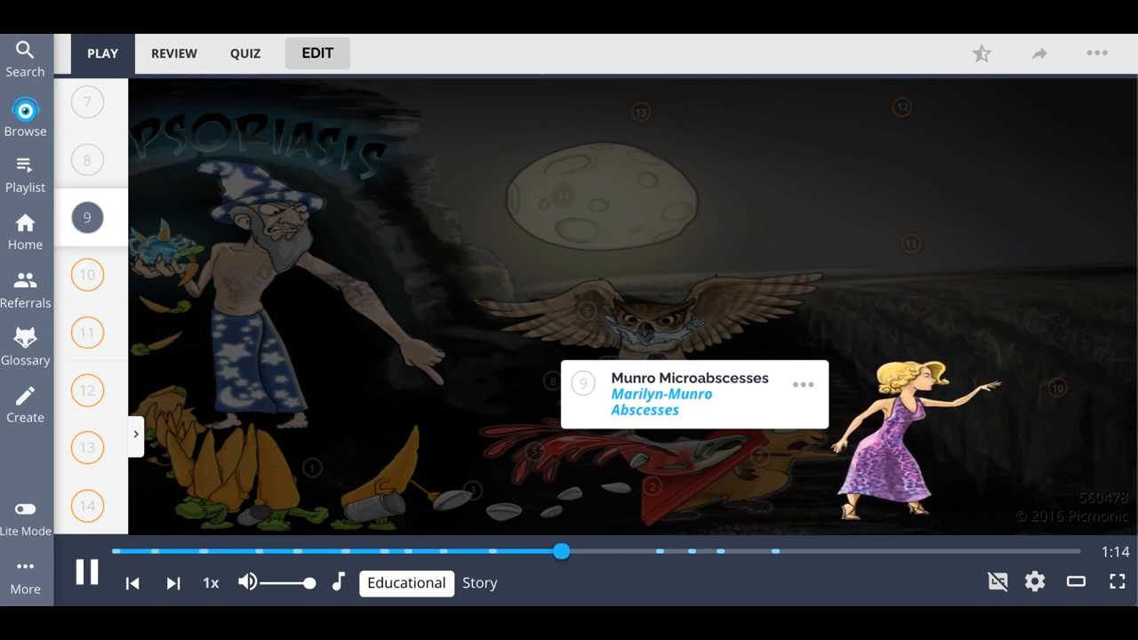
- Let the psoriasis Picmonic play on from Munro Microabscesses to item 13, Tar
{"action": "left_click", "coordinate": [87, 275]}
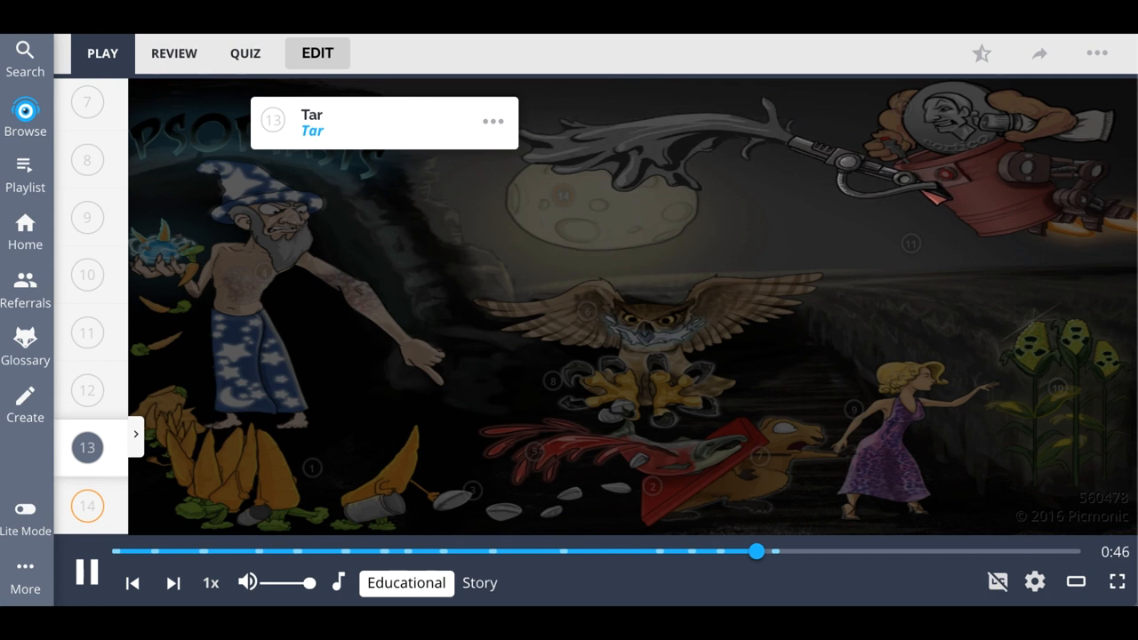
- Keep playback running until the final fact, Suppressed, appears on the moon
{"action": "left_click", "coordinate": [769, 551]}
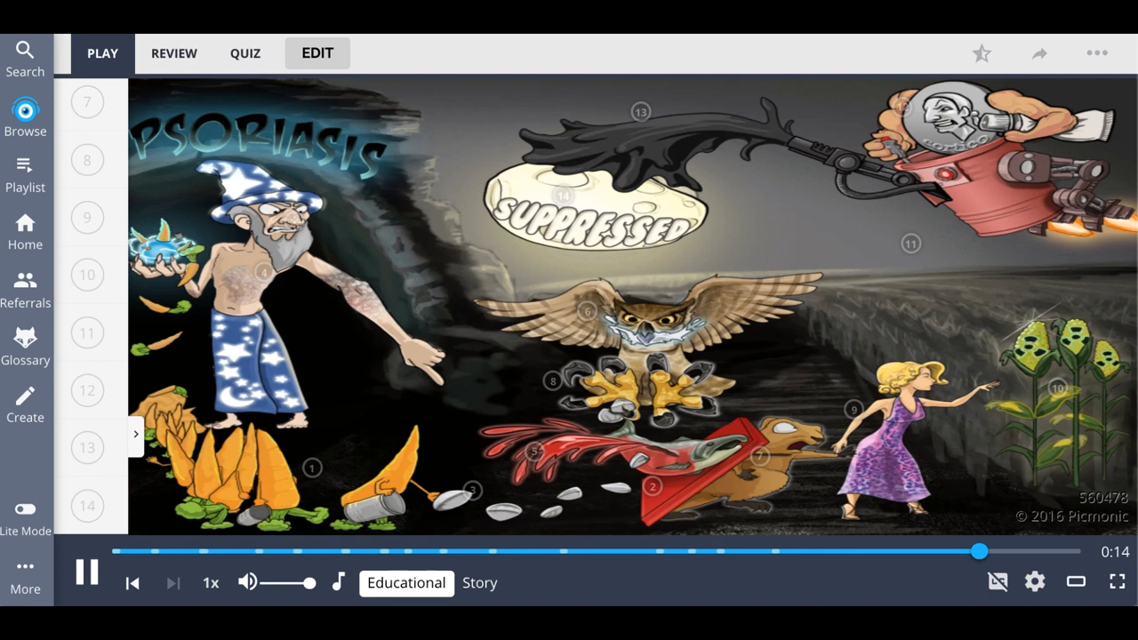
- Finish the psoriasis playback and switch to YouTube's 'Learn Respiratory Alkalosis Fast' video
{"action": "left_click", "coordinate": [986, 551]}
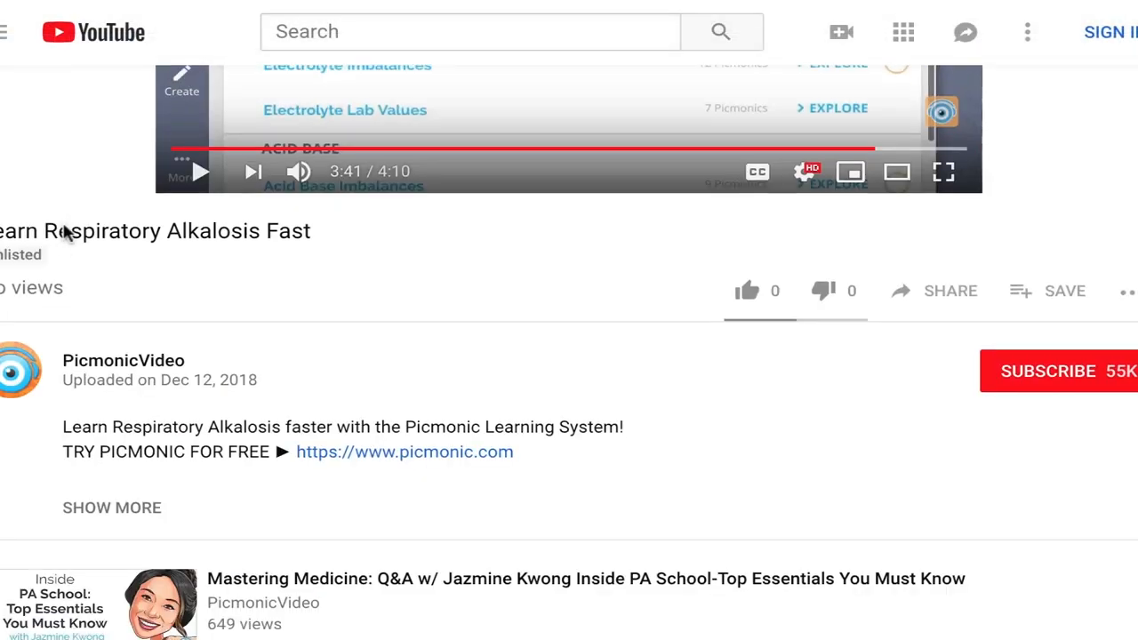
- Return to the psoriasis quiz at question 2 of 14 on psoriatic plaques
{"action": "left_click", "coordinate": [404, 452]}
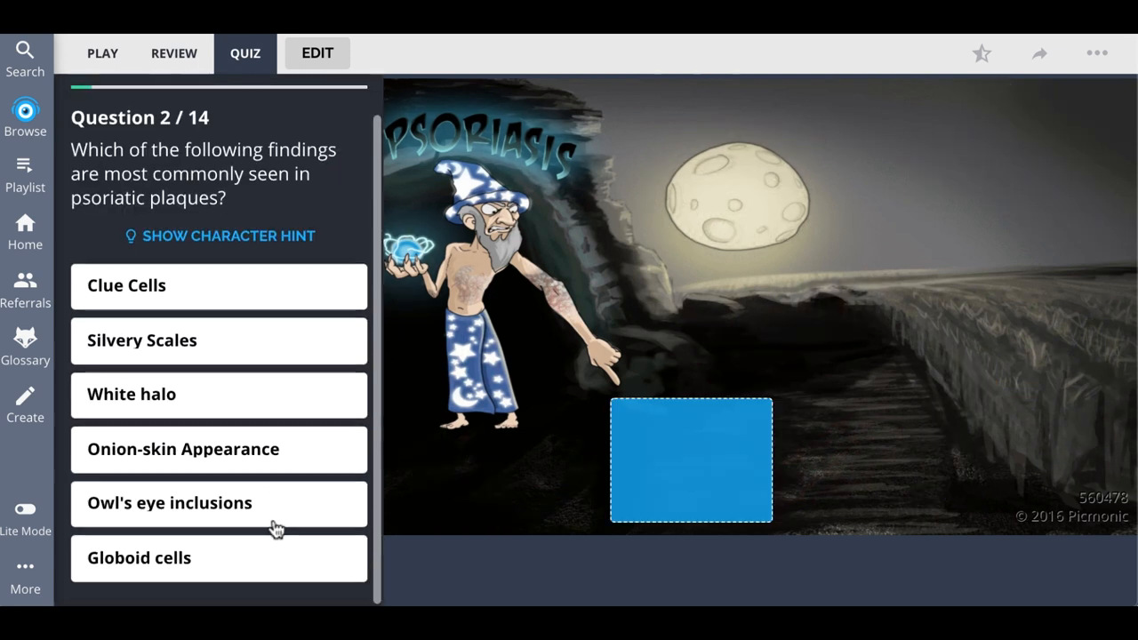
- Answer question 2 with Silvery Scales, advance to question 3, and open Browse
{"action": "left_click", "coordinate": [218, 340]}
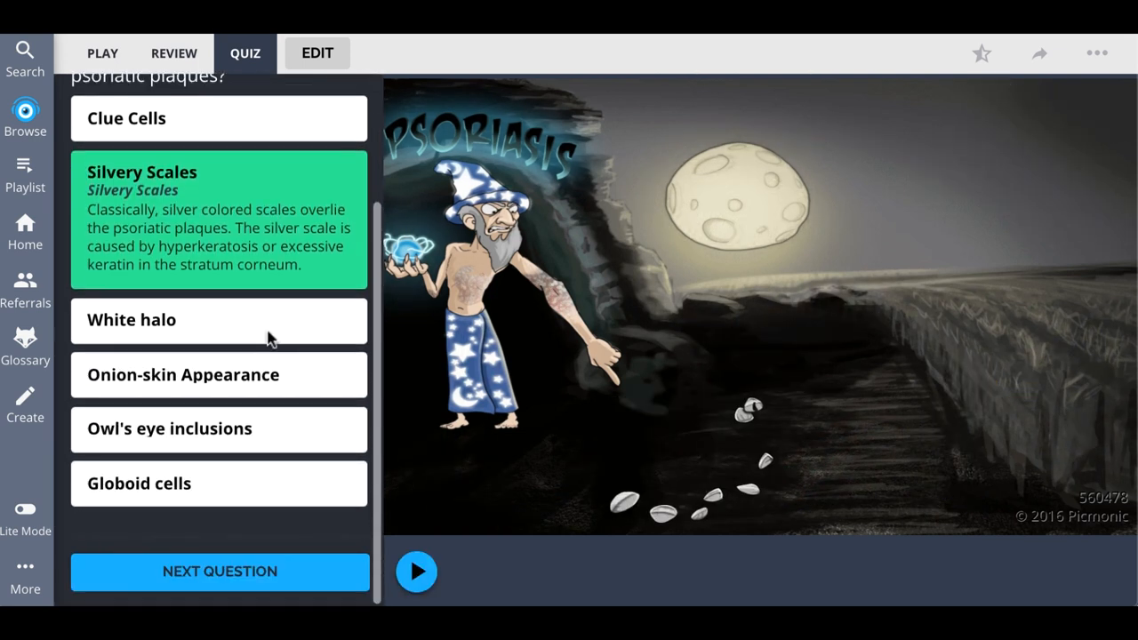
{"action": "left_click", "coordinate": [220, 571]}
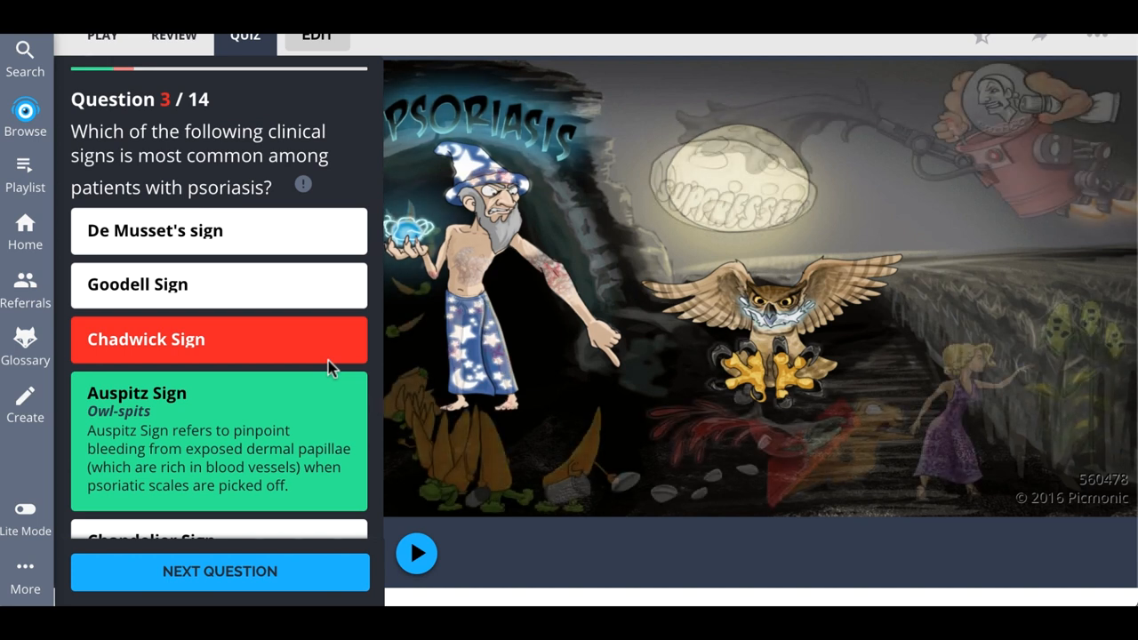
{"action": "left_click", "coordinate": [25, 115]}
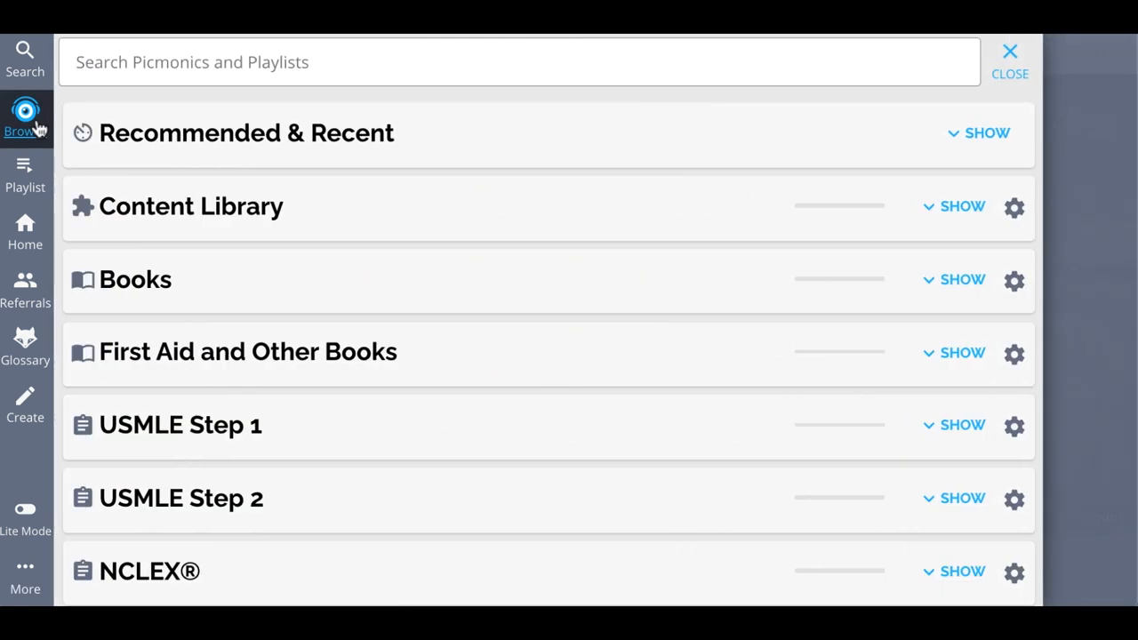
- Open Pathology's Infectious Skin Disorders picmonics and scroll down to the sixth entry, Scabies
{"action": "left_click", "coordinate": [962, 206]}
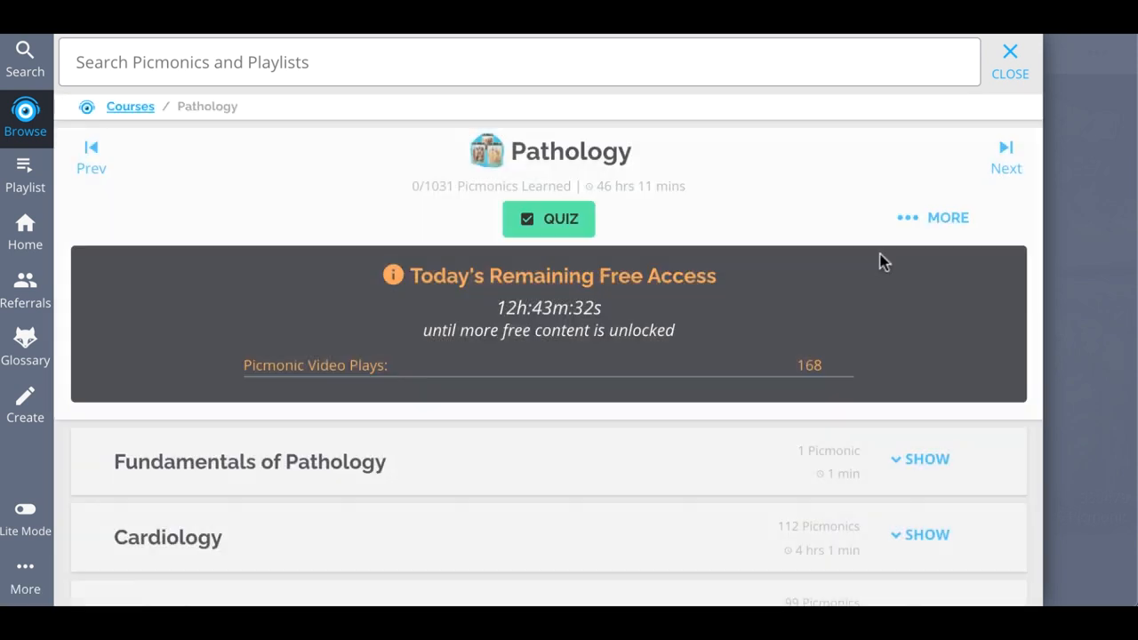
{"action": "scroll", "scroll_direction": "down", "scroll_amount": 3}
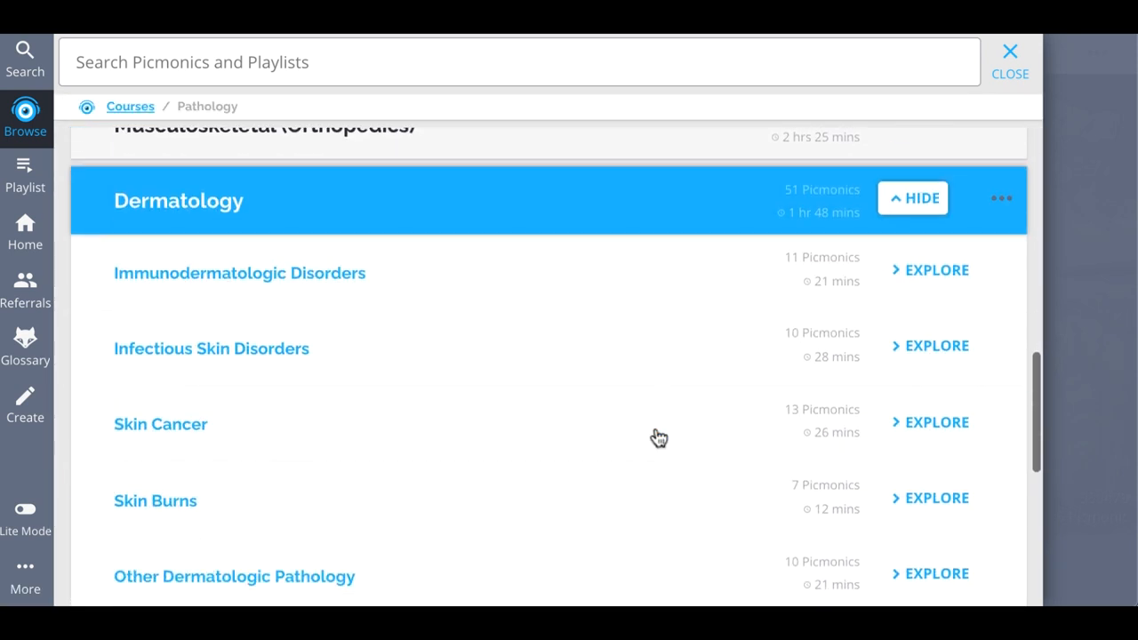
{"action": "left_click", "coordinate": [930, 346]}
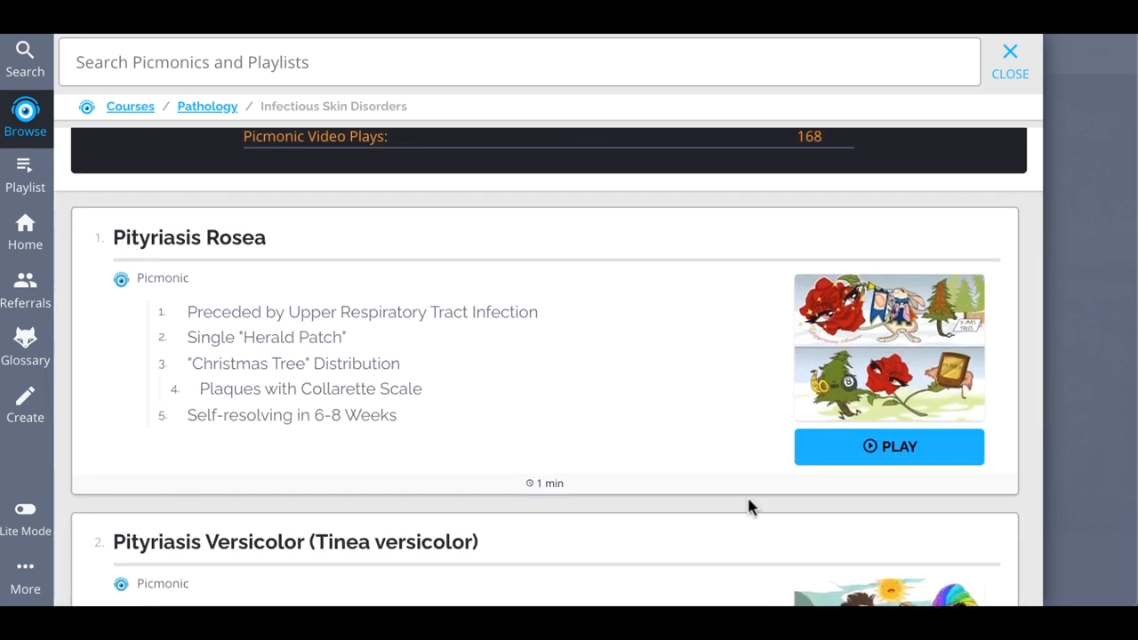
{"action": "scroll", "scroll_direction": "down", "scroll_amount": 3}
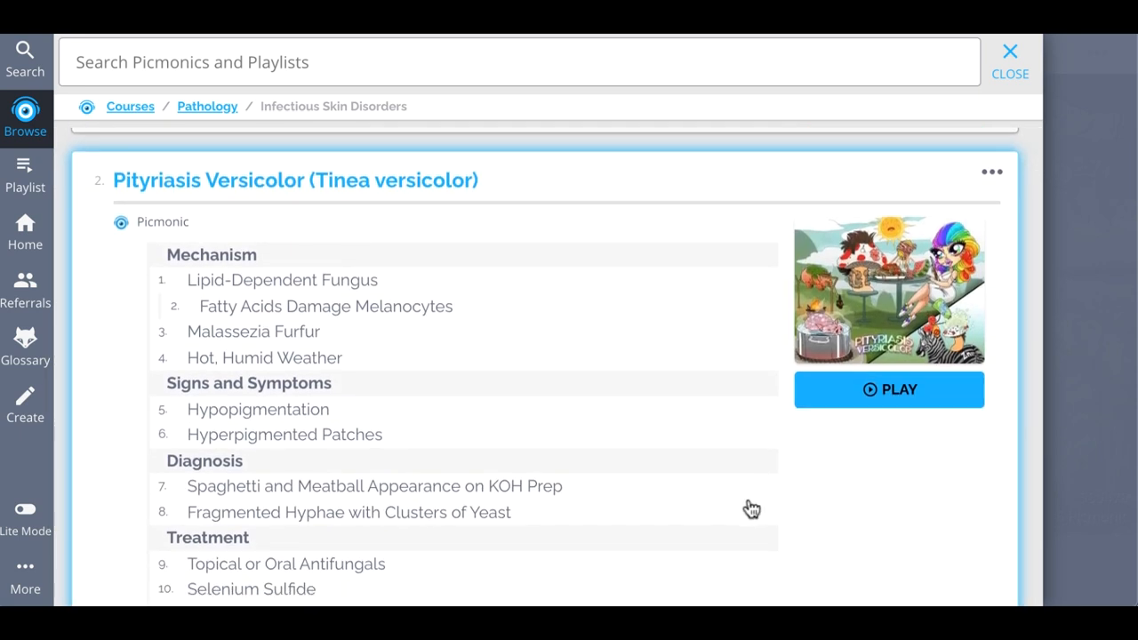
{"action": "scroll", "scroll_direction": "down", "scroll_amount": 3}
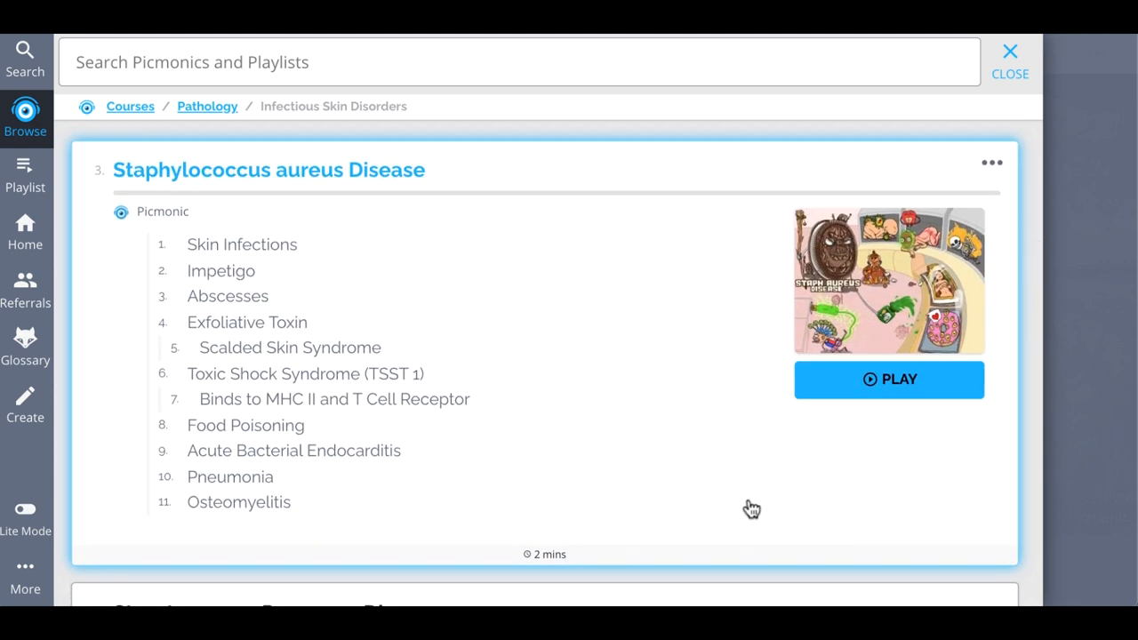
{"action": "scroll", "scroll_direction": "down", "scroll_amount": 3}
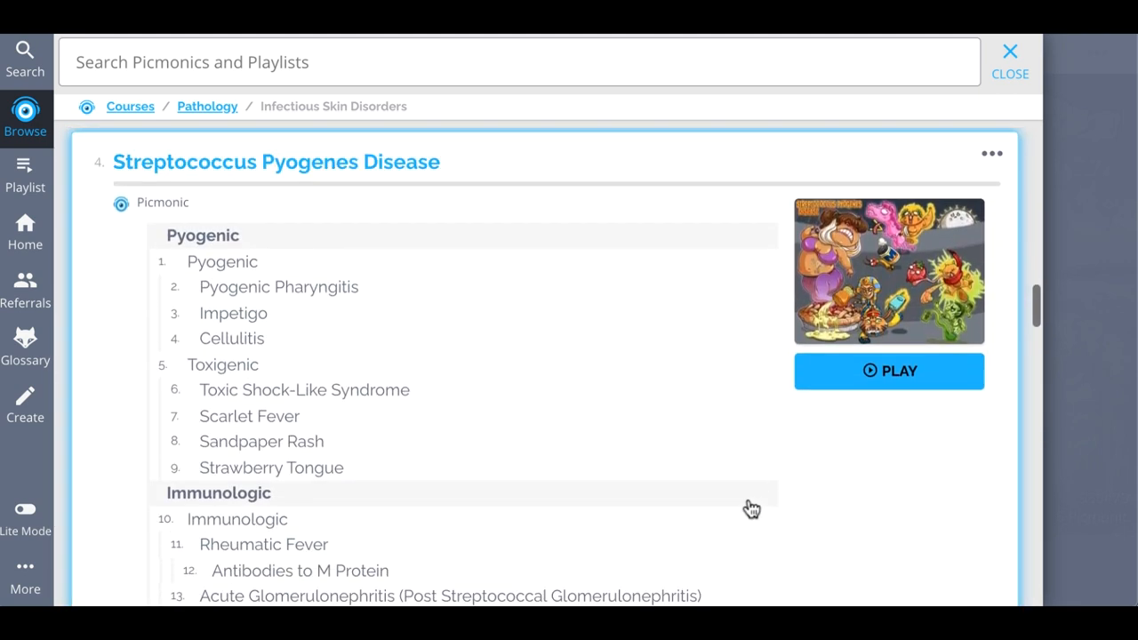
{"action": "scroll", "scroll_direction": "down", "scroll_amount": 3}
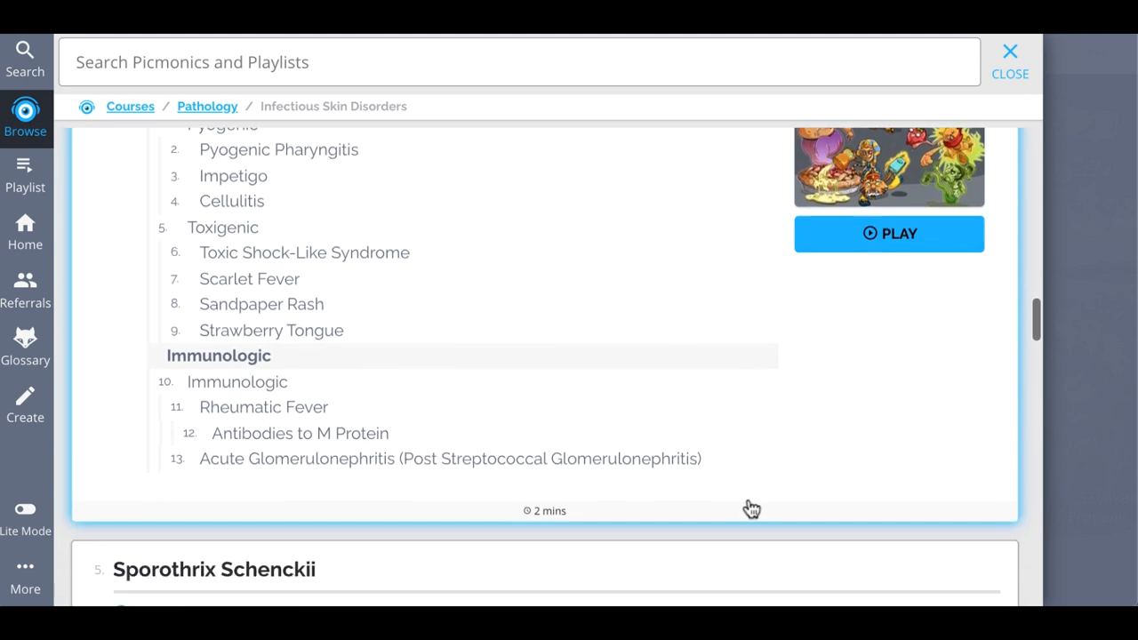
{"action": "scroll", "scroll_direction": "down", "scroll_amount": 3}
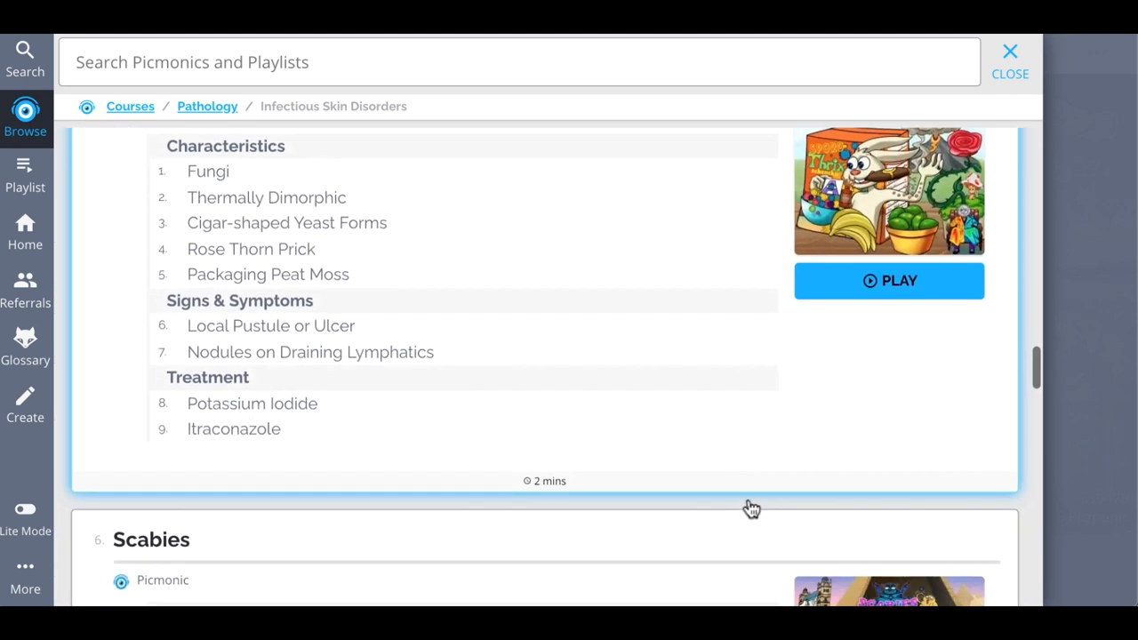
{"action": "scroll", "scroll_direction": "down", "scroll_amount": 3}
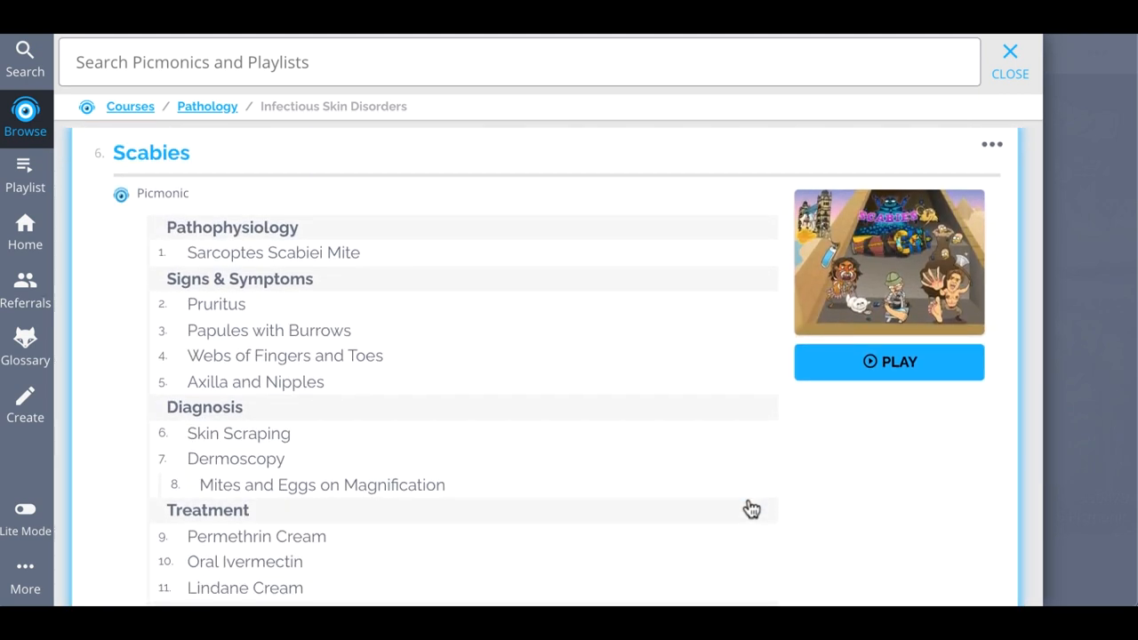